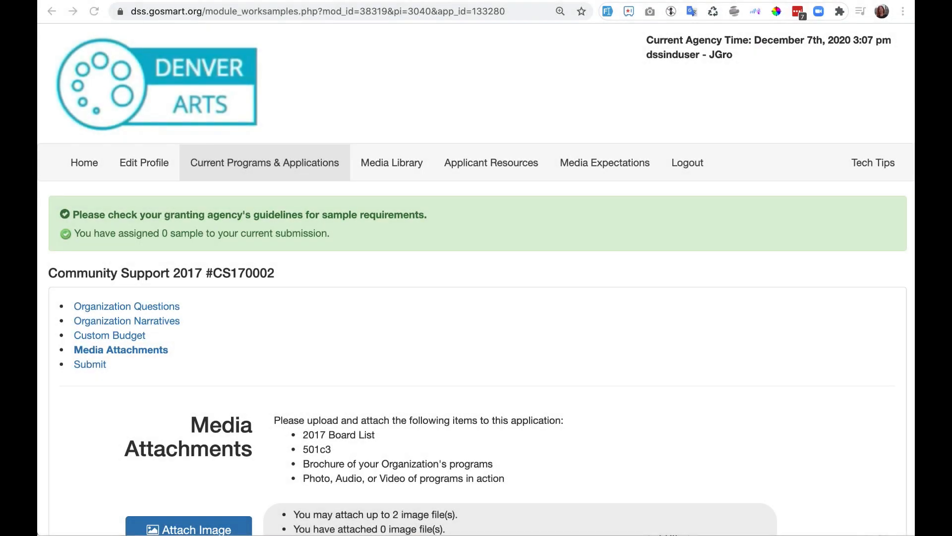
mouse_move(150, 385)
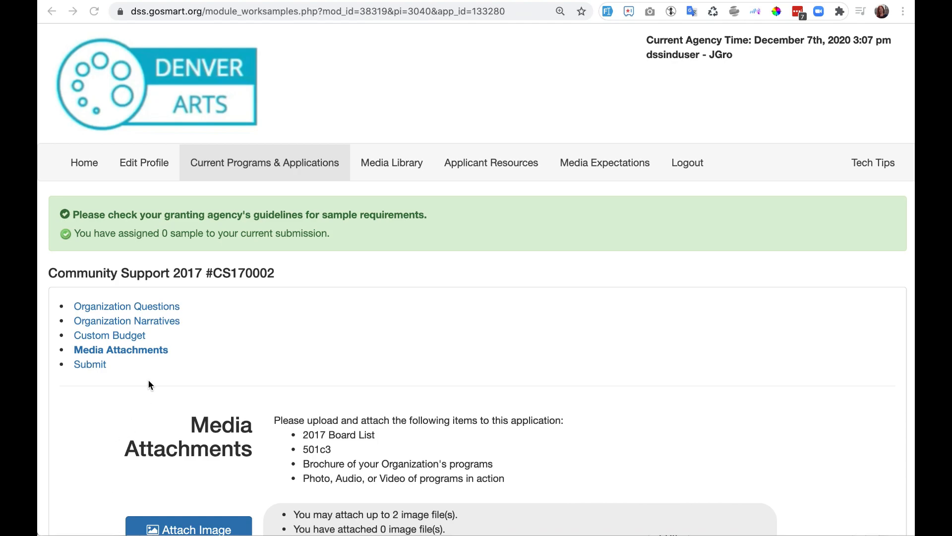
Step: Reopen in-progress application #CS170002 under Community Support 2017 from Current Programs & Applications
scroll(down, 3)
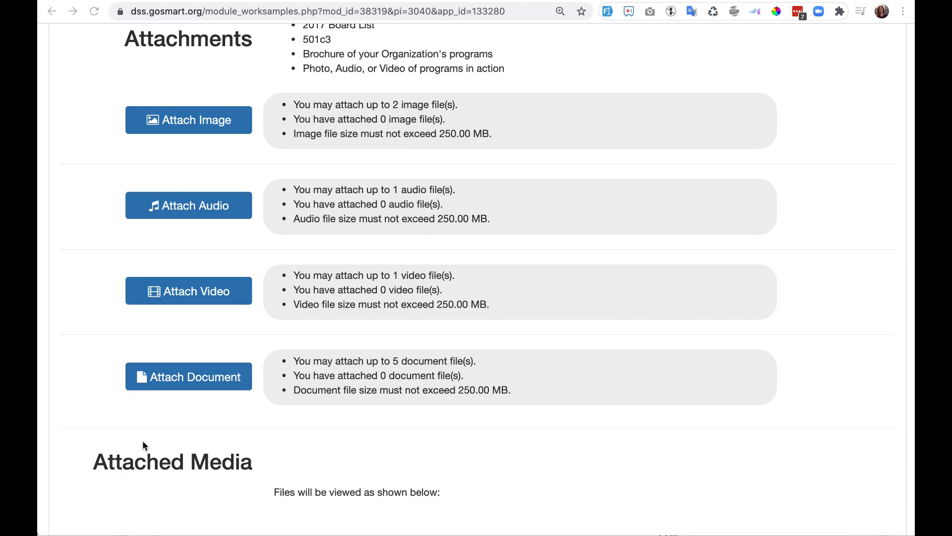
scroll(up, 3)
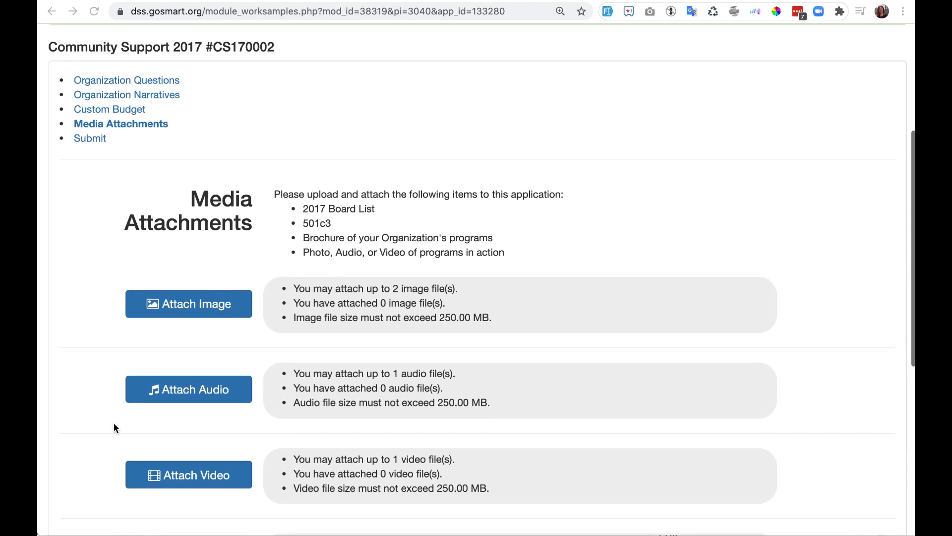
scroll(up, 3)
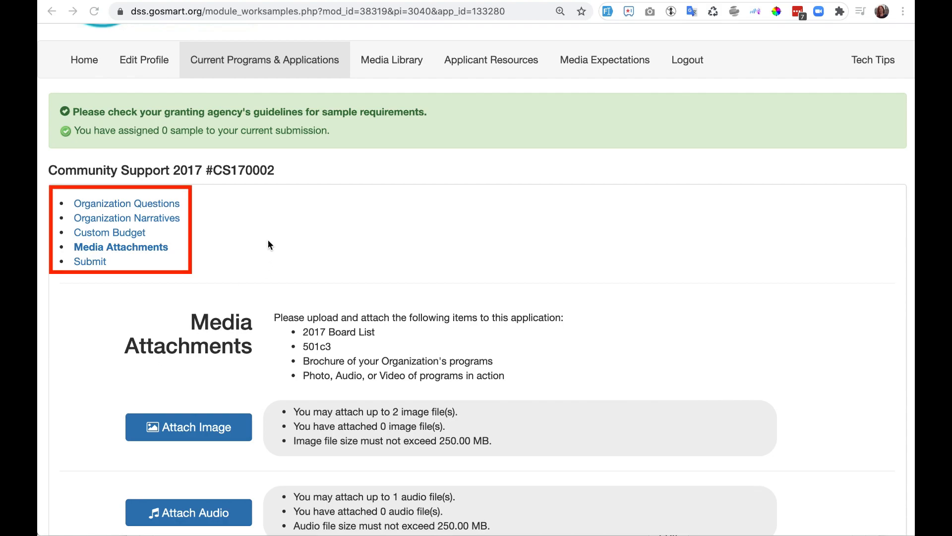
click(265, 60)
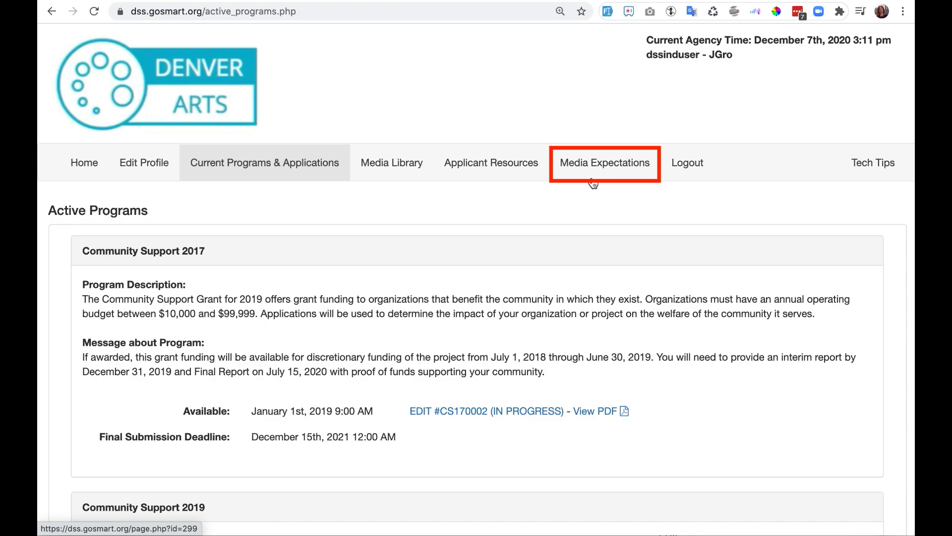
click(487, 410)
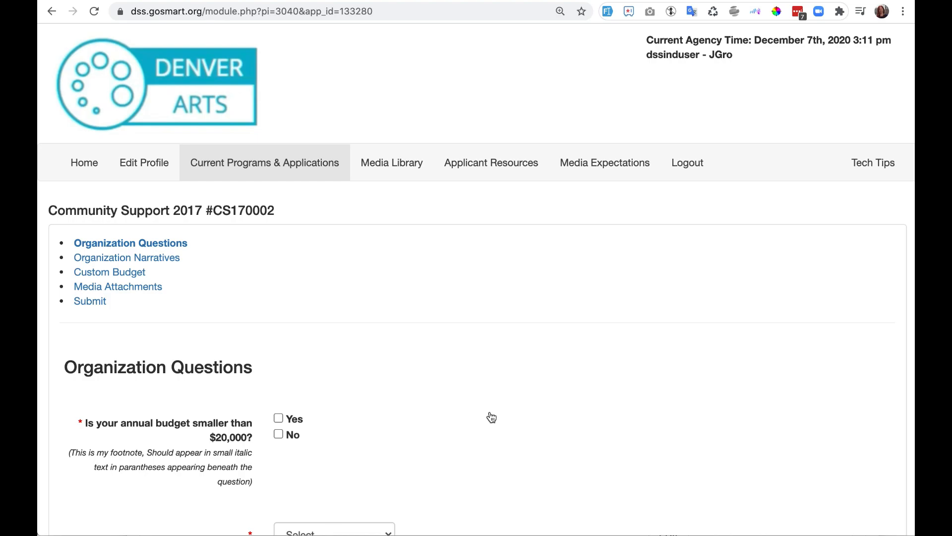
Step: Open the Media Attachments section and scroll down to the Attach buttons
click(118, 286)
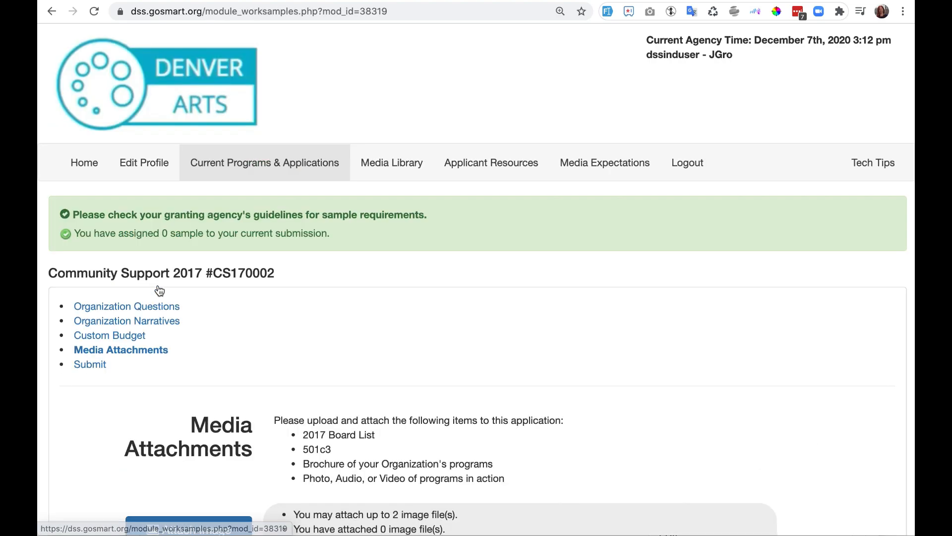
mouse_move(61, 392)
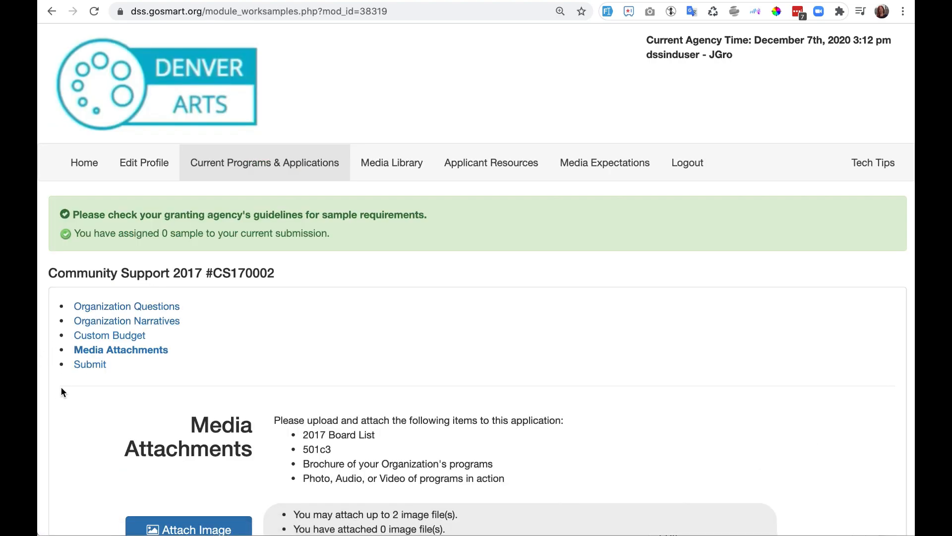
mouse_move(77, 395)
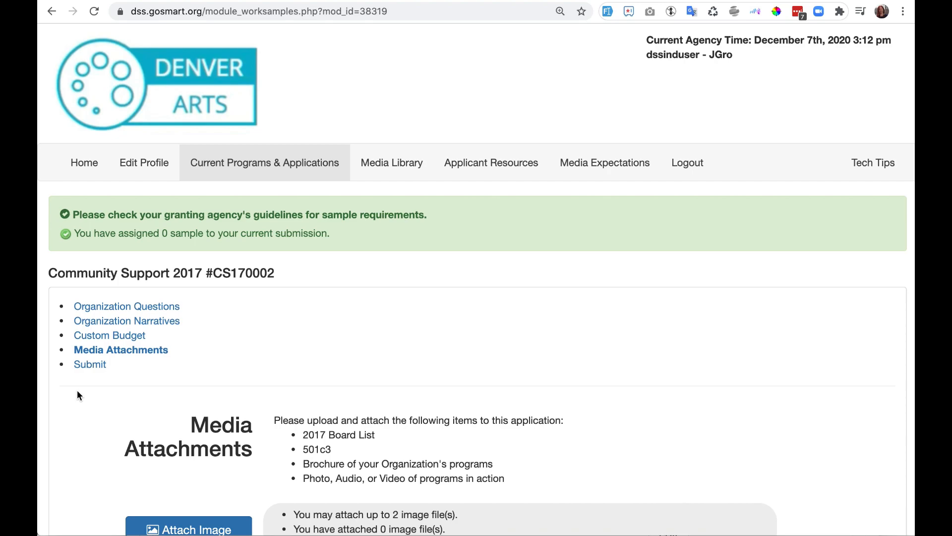
scroll(down, 3)
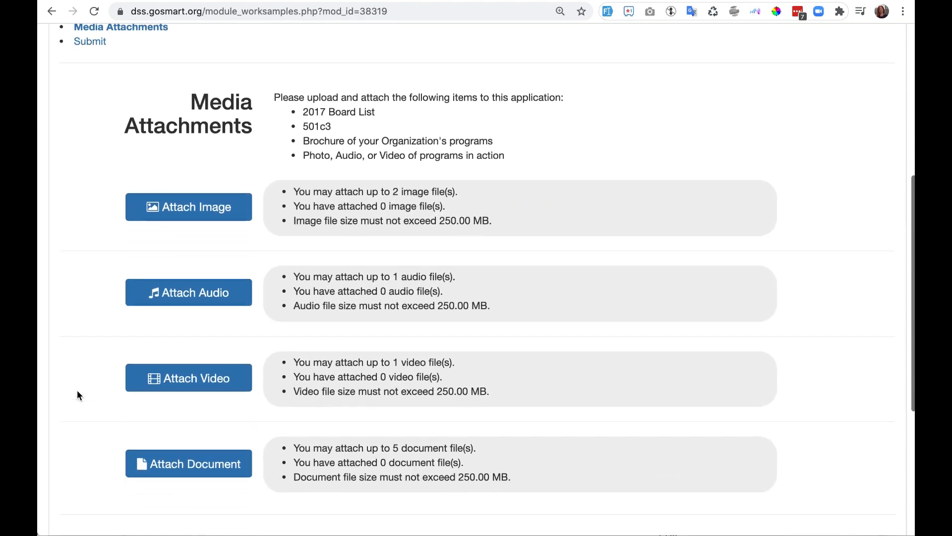
scroll(down, 3)
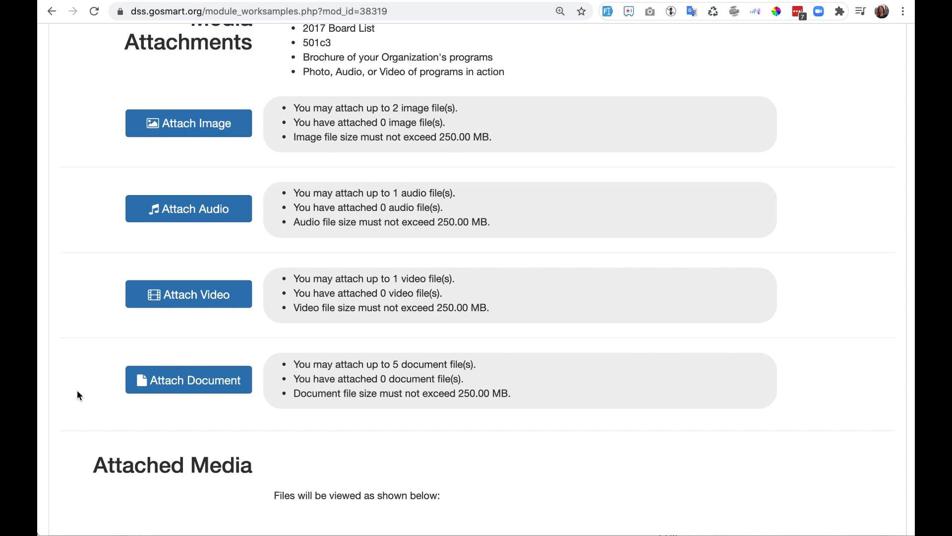
mouse_move(188, 123)
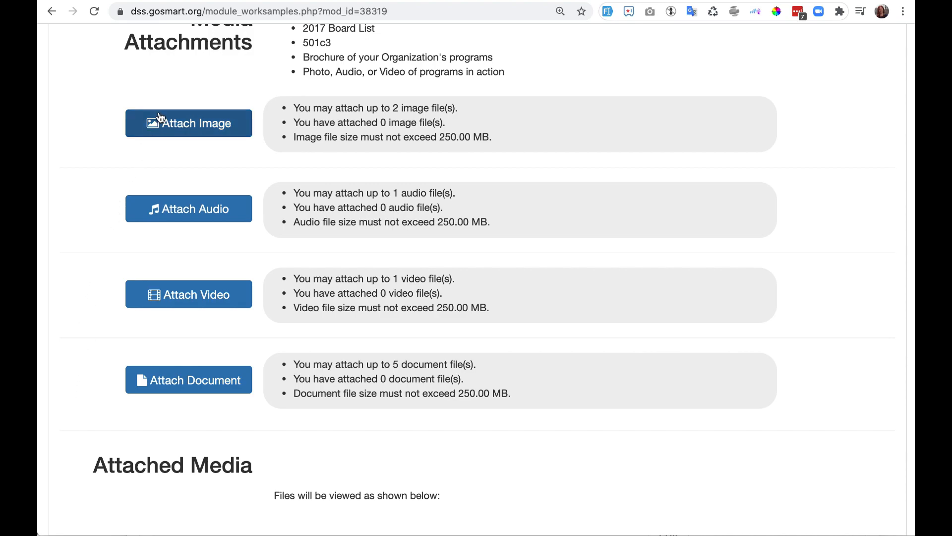
click(188, 122)
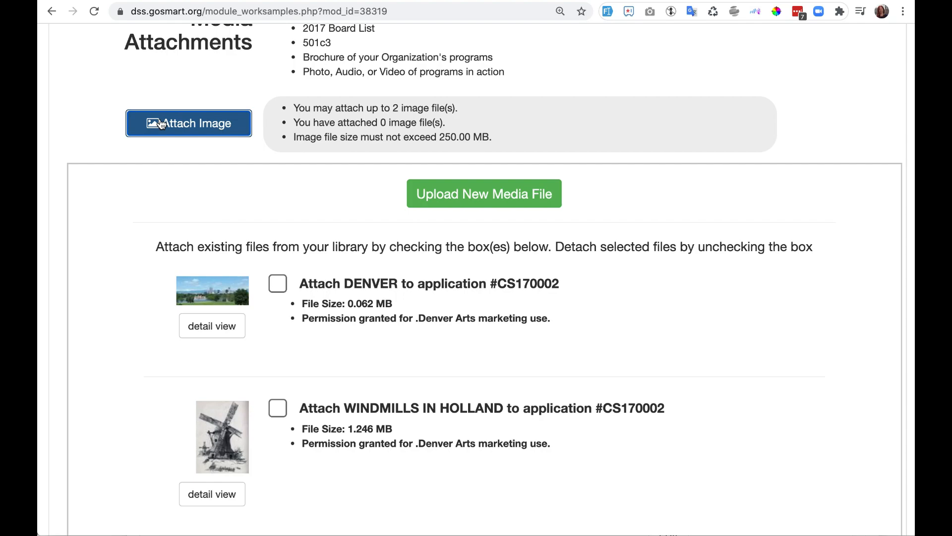
mouse_move(65, 231)
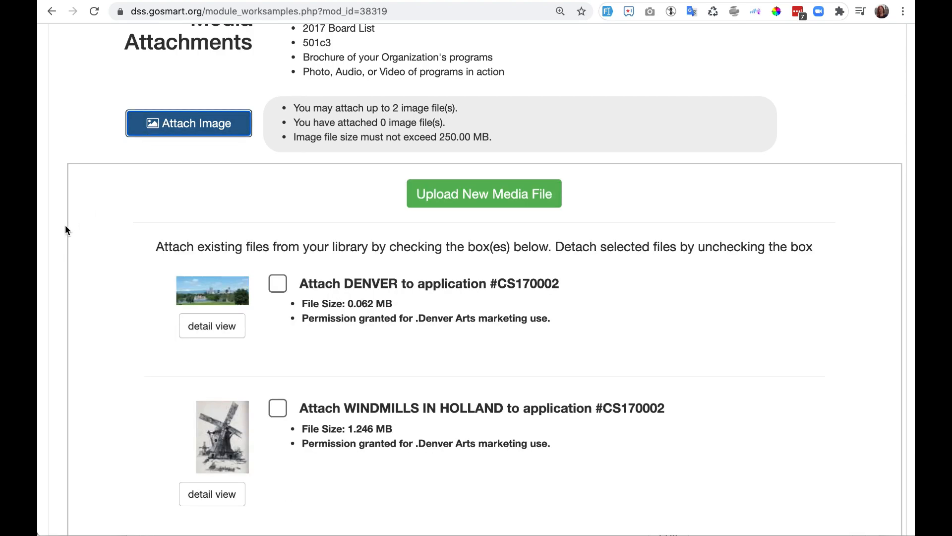
scroll(down, 3)
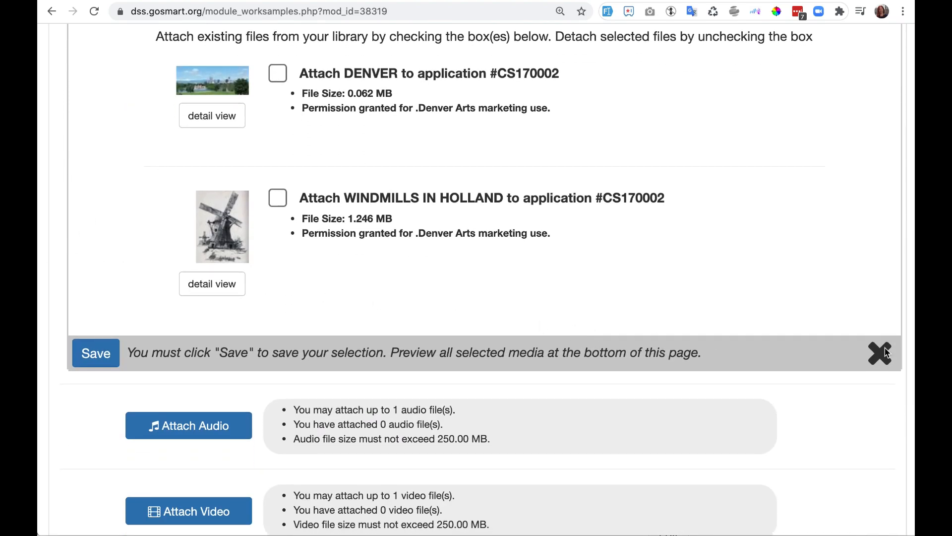
click(879, 354)
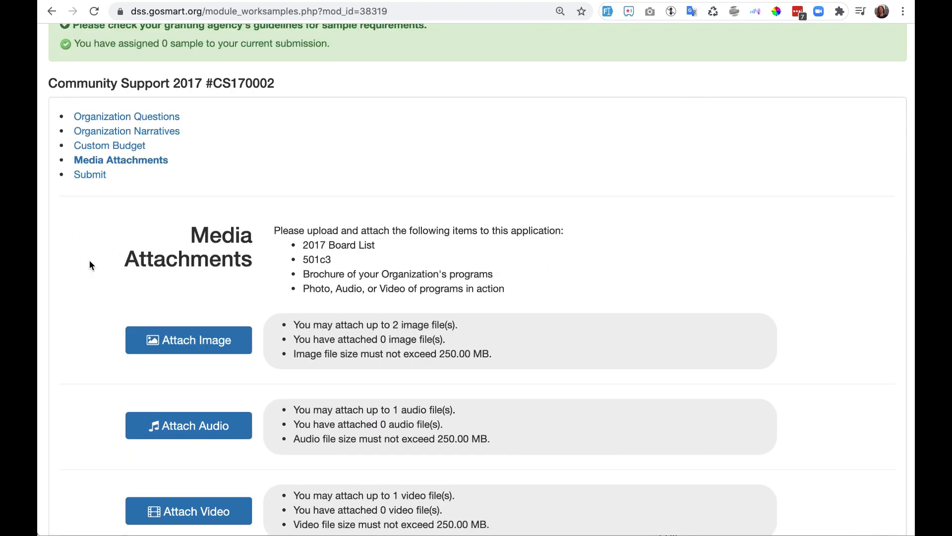
scroll(down, 3)
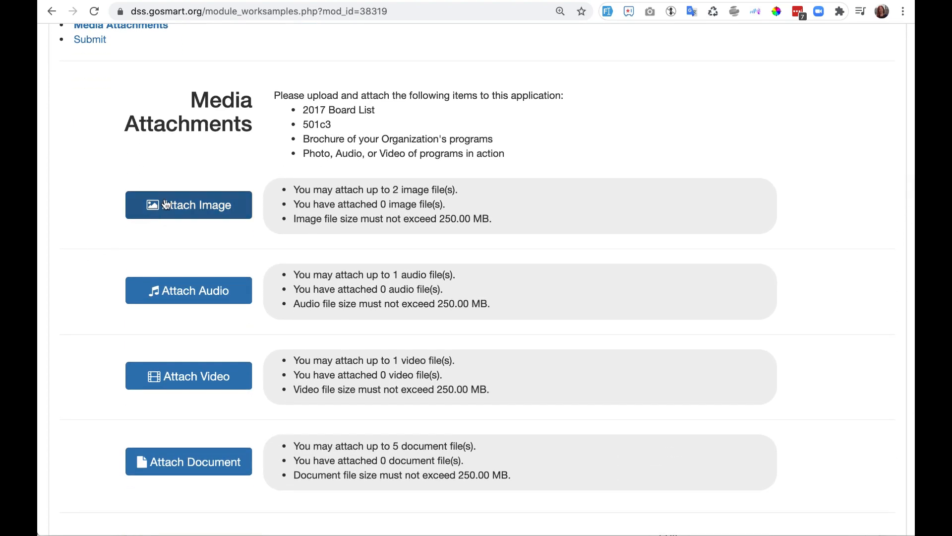
Step: Attach the DENVER library image to application #CS170002 and save
click(188, 204)
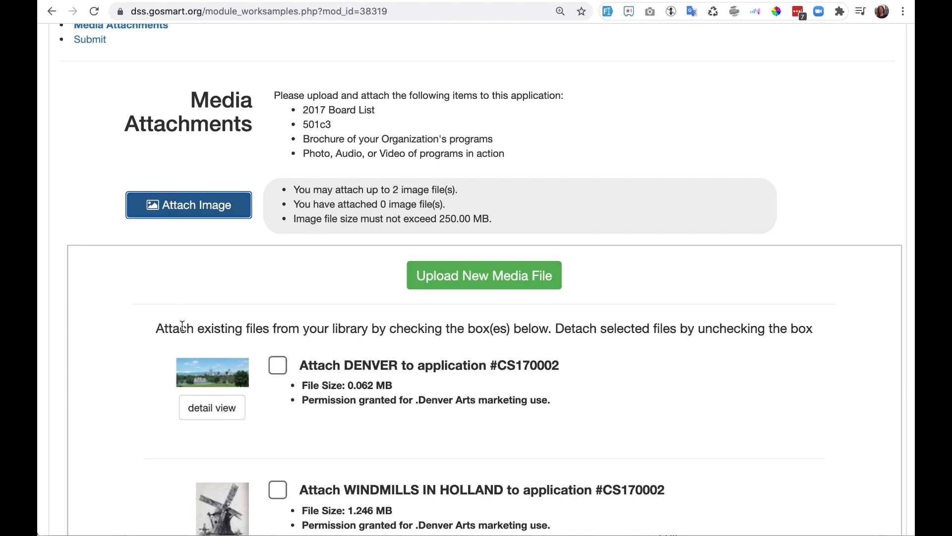
click(278, 365)
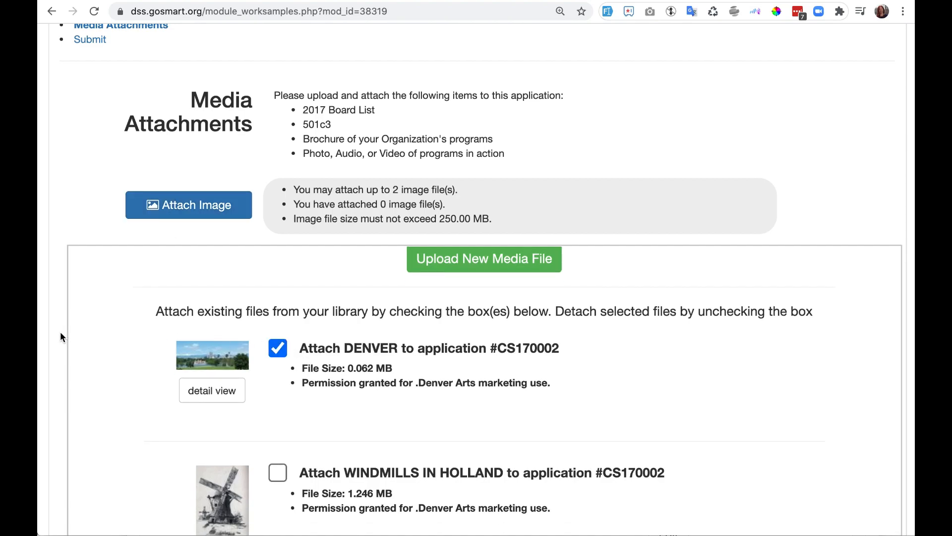
scroll(down, 3)
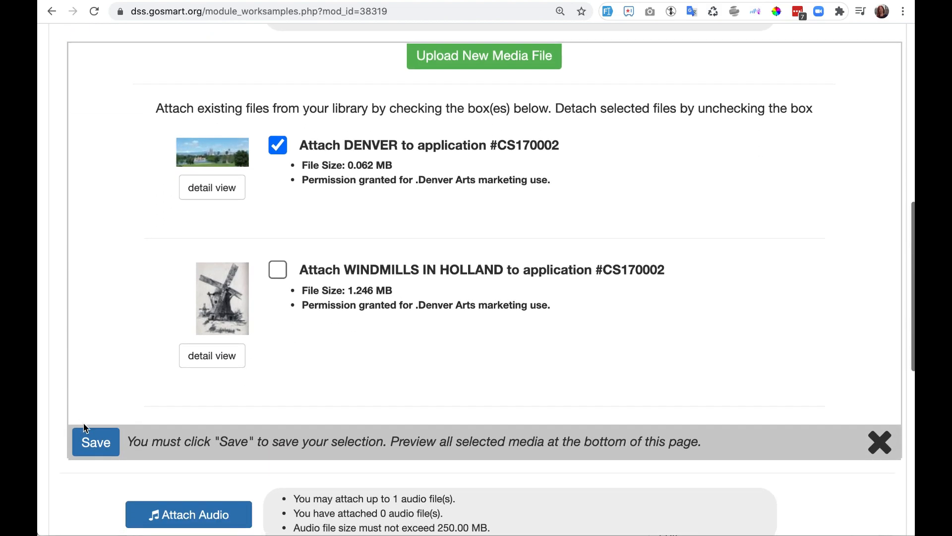
click(95, 442)
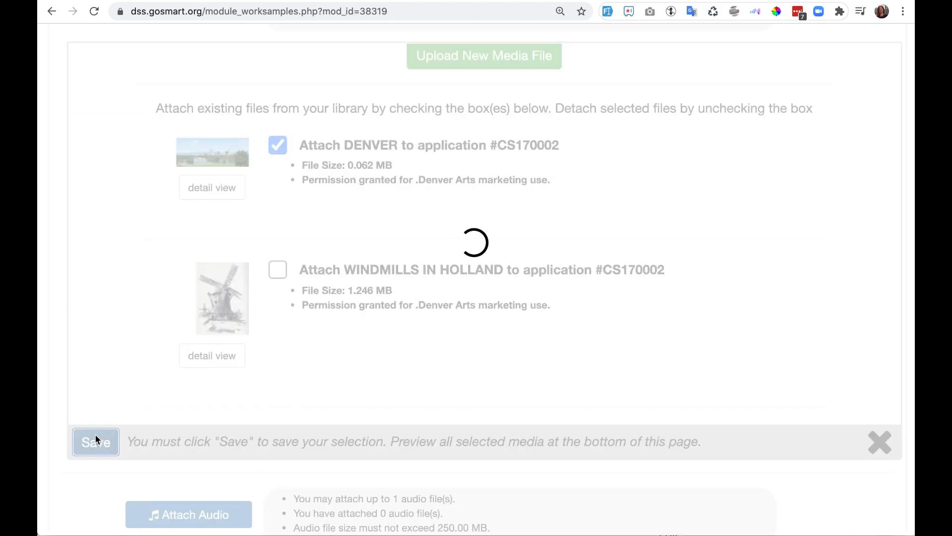
click(95, 441)
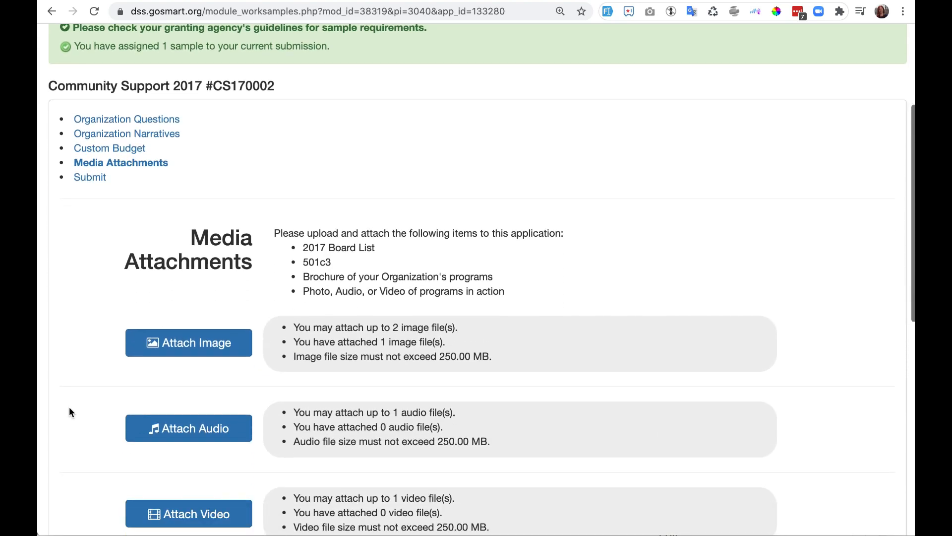
scroll(down, 3)
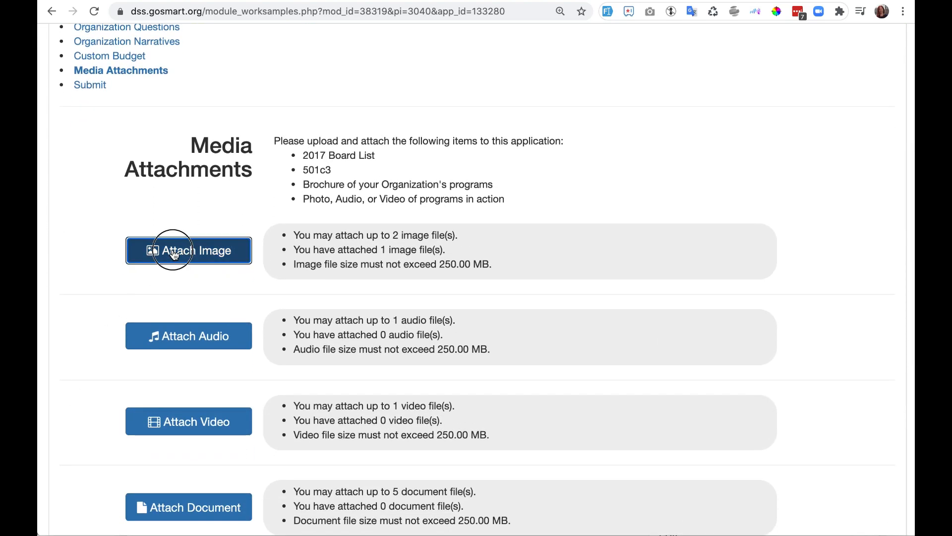
Step: From Attach Image, open the Upload New Media File form in the Image Library
click(188, 250)
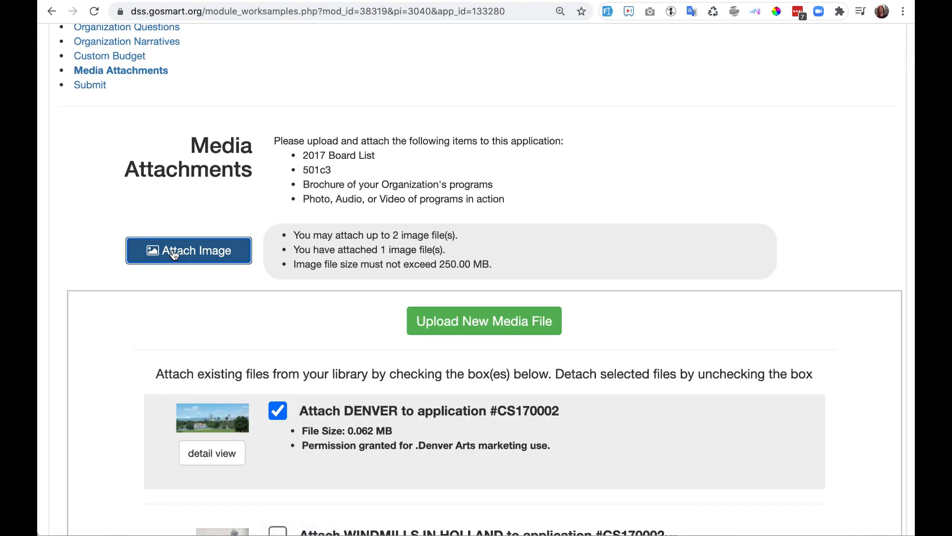
mouse_move(155, 266)
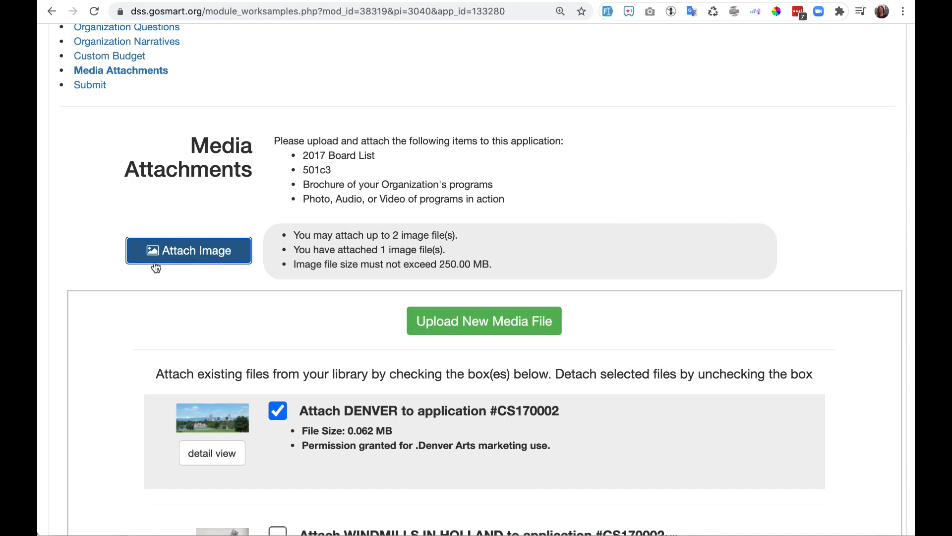
scroll(down, 3)
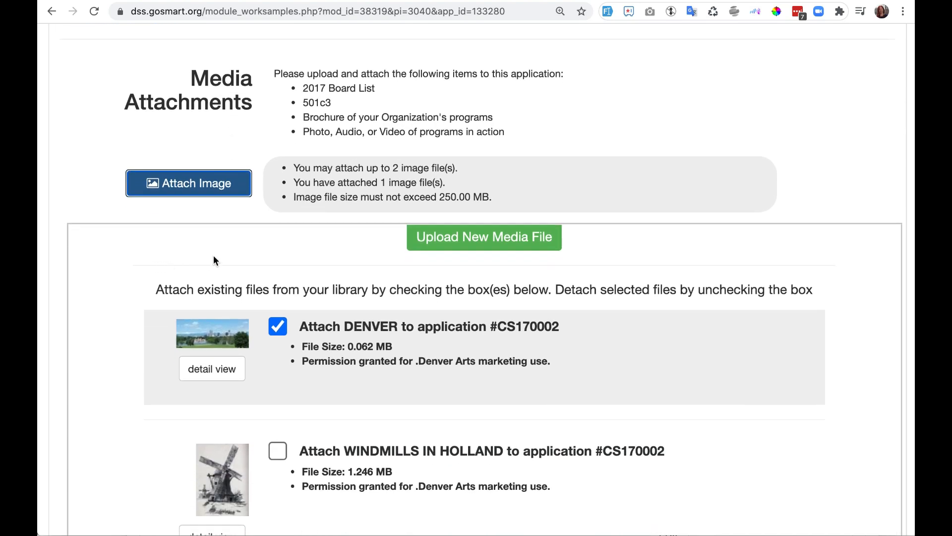
click(483, 237)
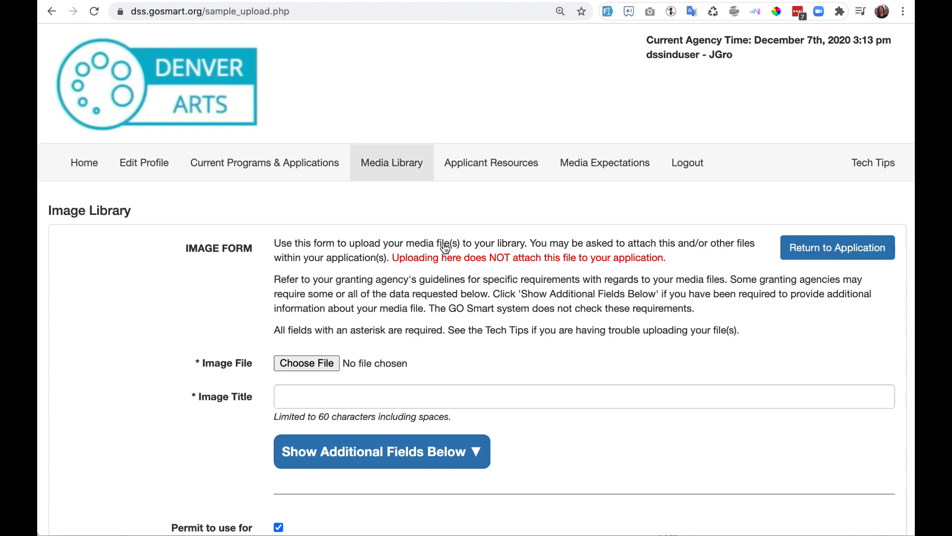
mouse_move(189, 300)
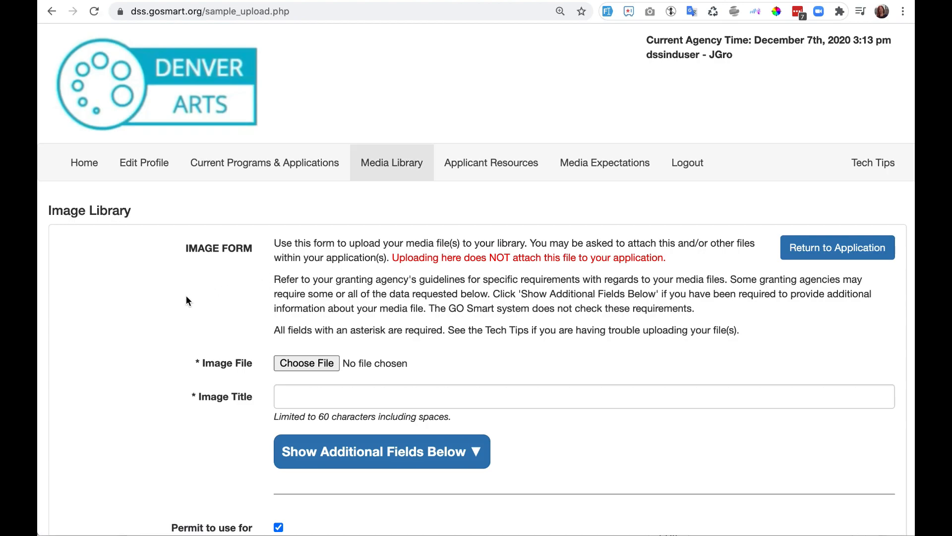
Step: Upload Arch Northbridge.jpg to the image library with the title 'arch'
scroll(down, 3)
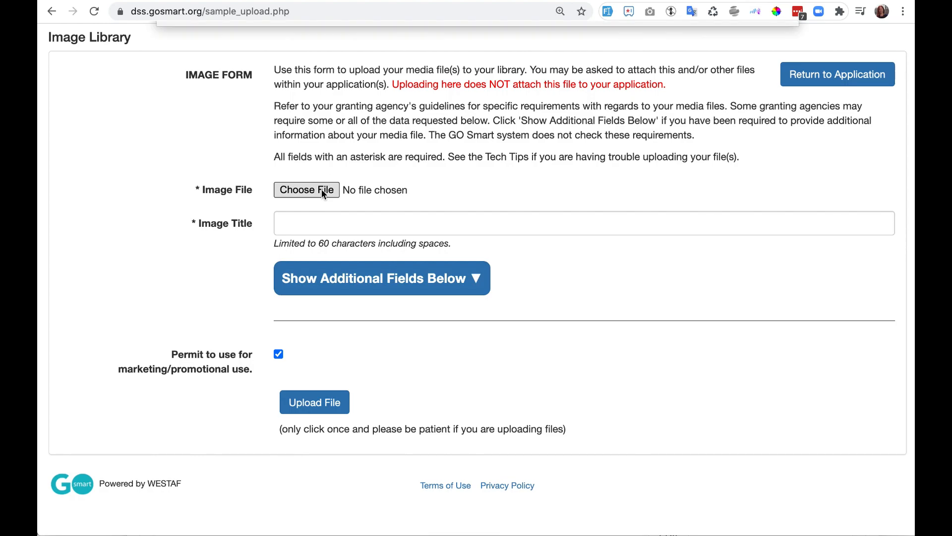
click(306, 190)
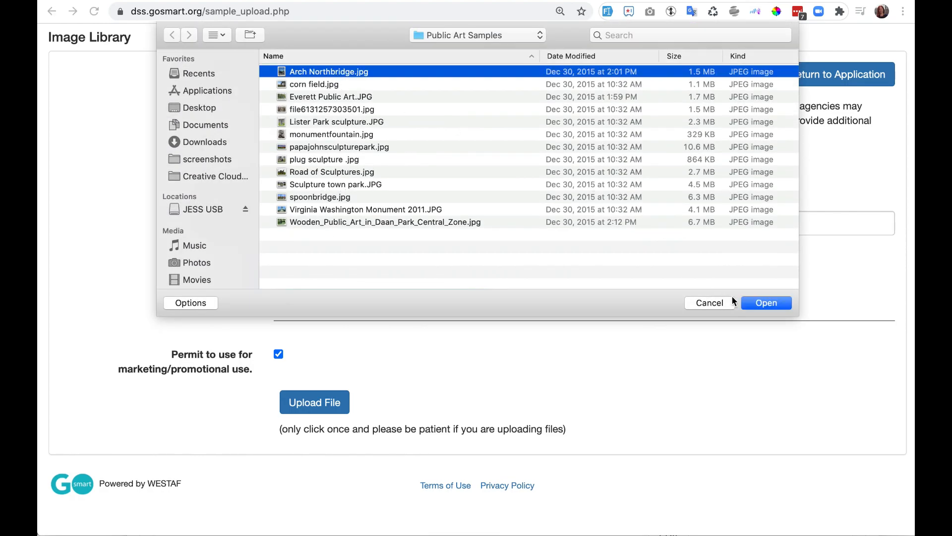
click(766, 303)
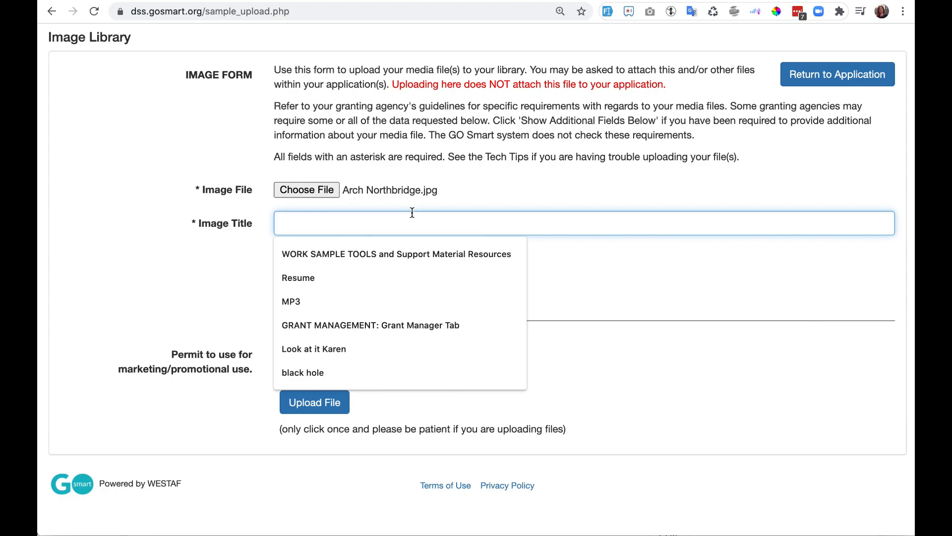
click(314, 402)
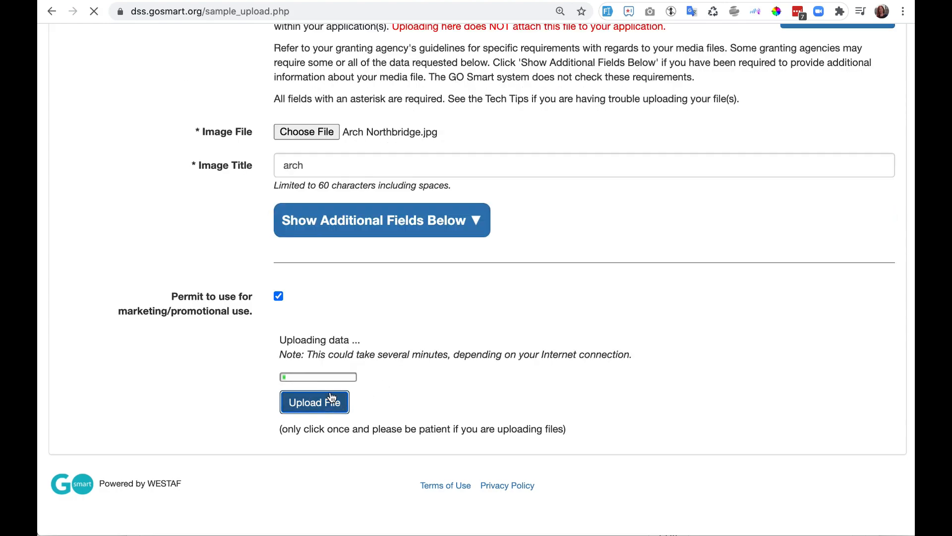
click(314, 401)
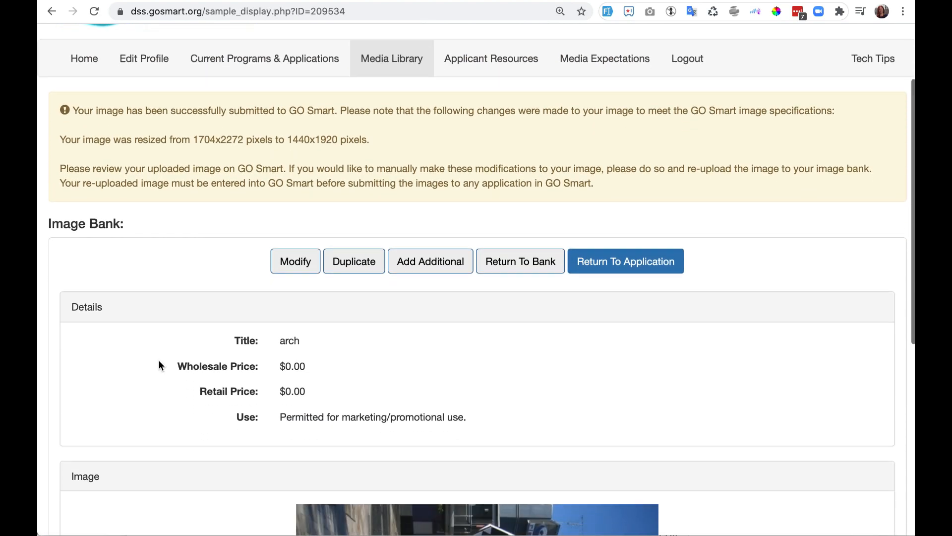
scroll(down, 3)
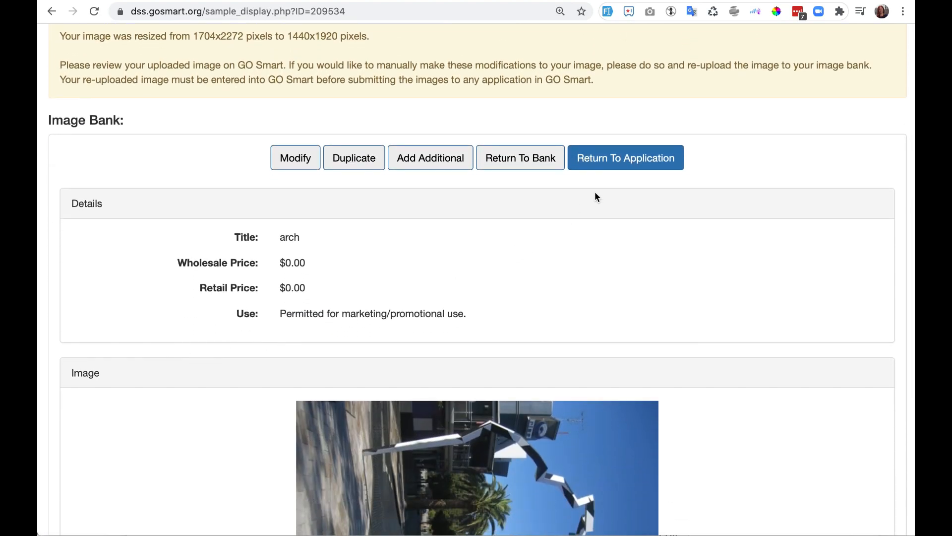
mouse_move(626, 158)
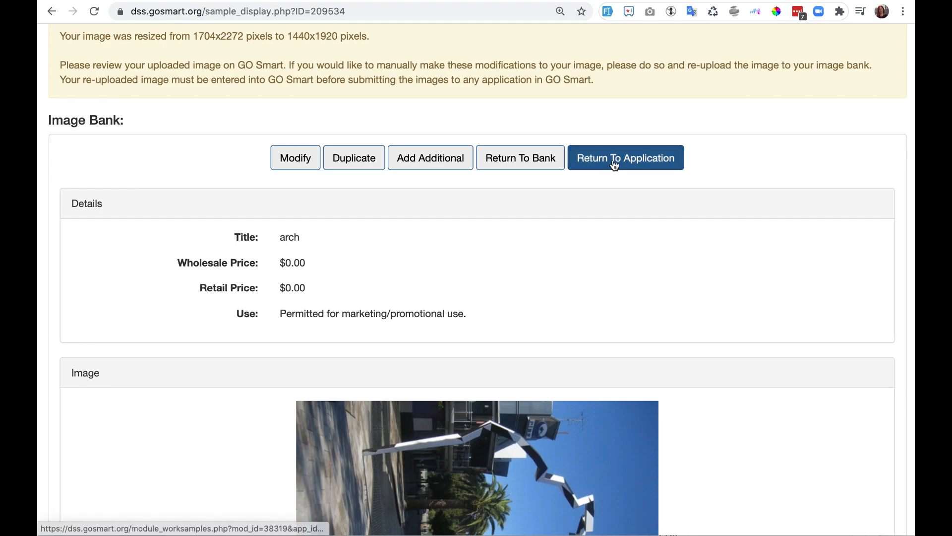
Step: Return to the application and save an image selection with ARCH and DENVER checked
click(625, 158)
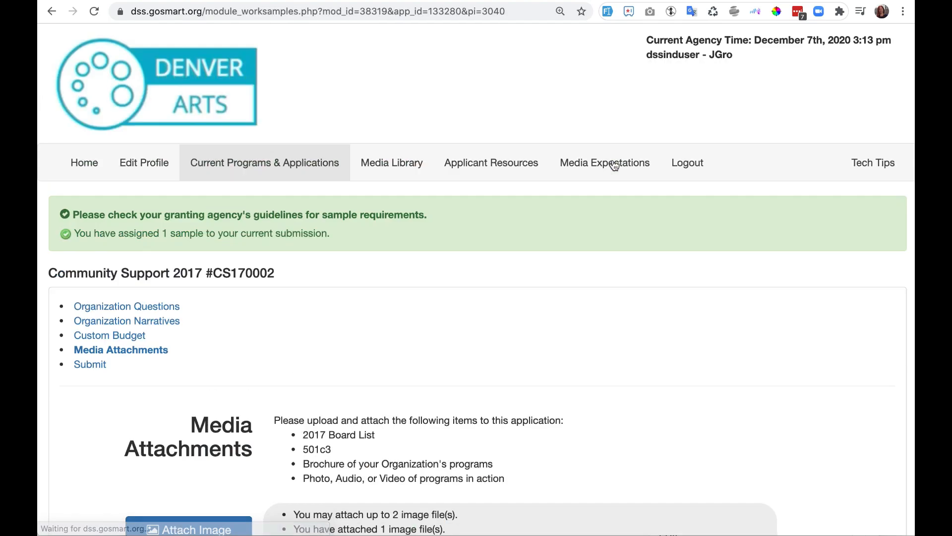
scroll(down, 3)
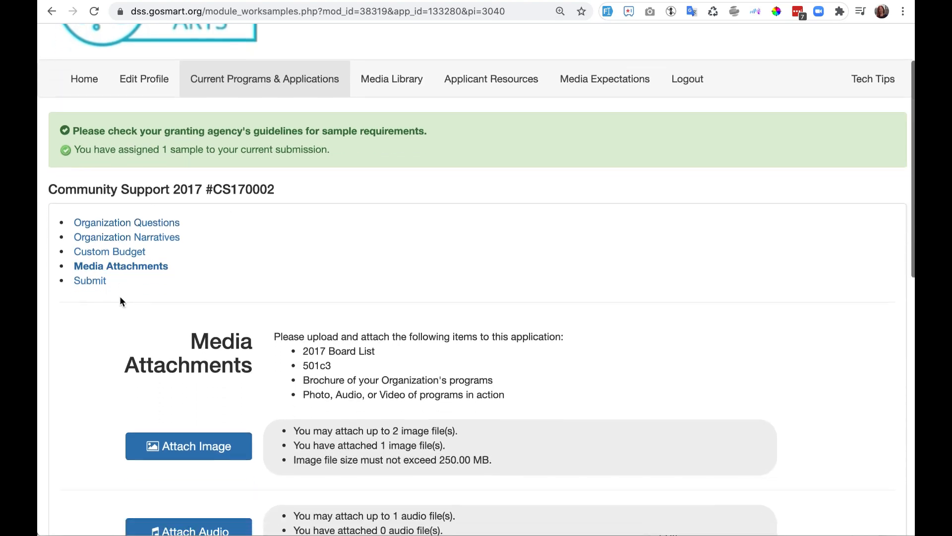
click(189, 446)
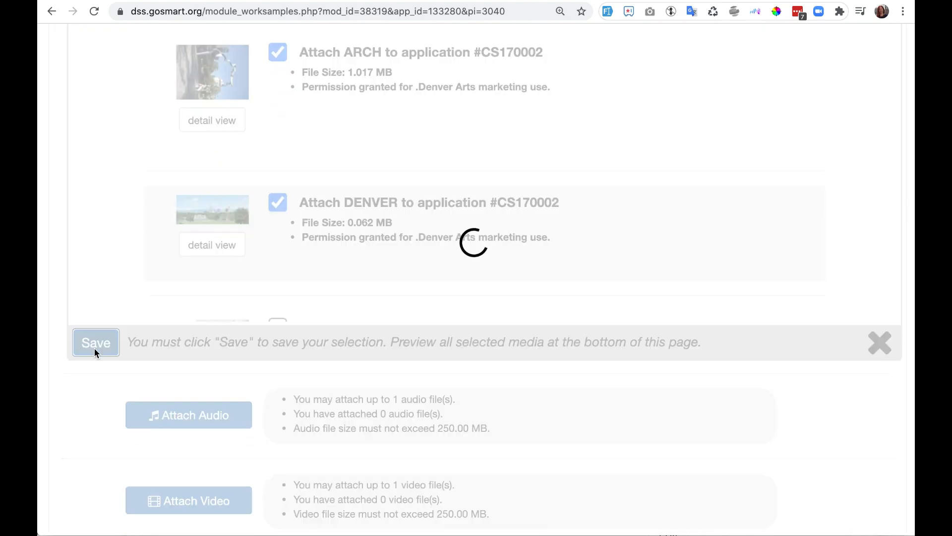
click(95, 341)
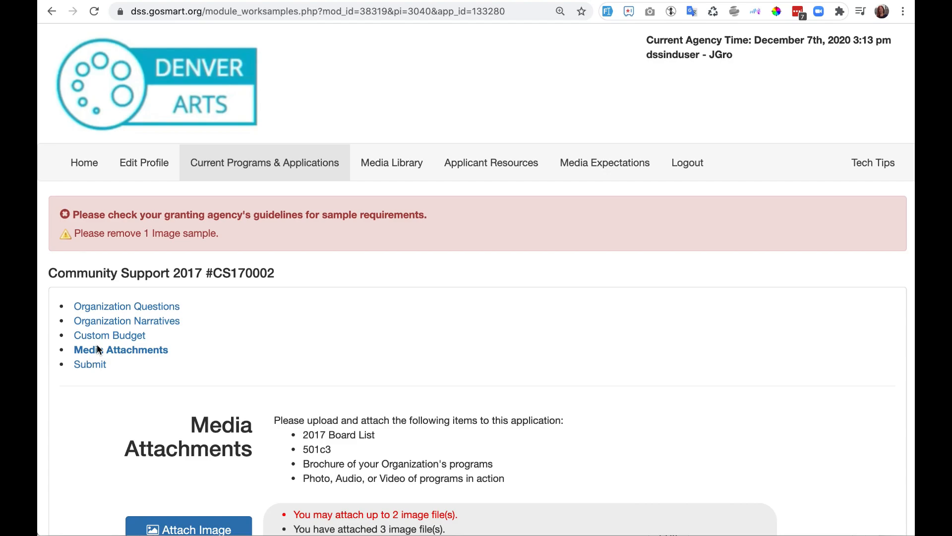
scroll(down, 3)
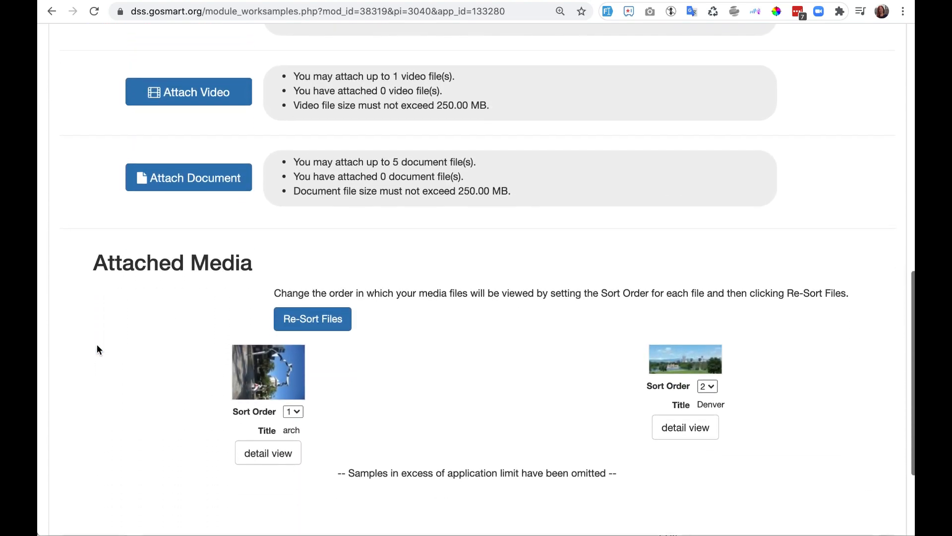
scroll(up, 3)
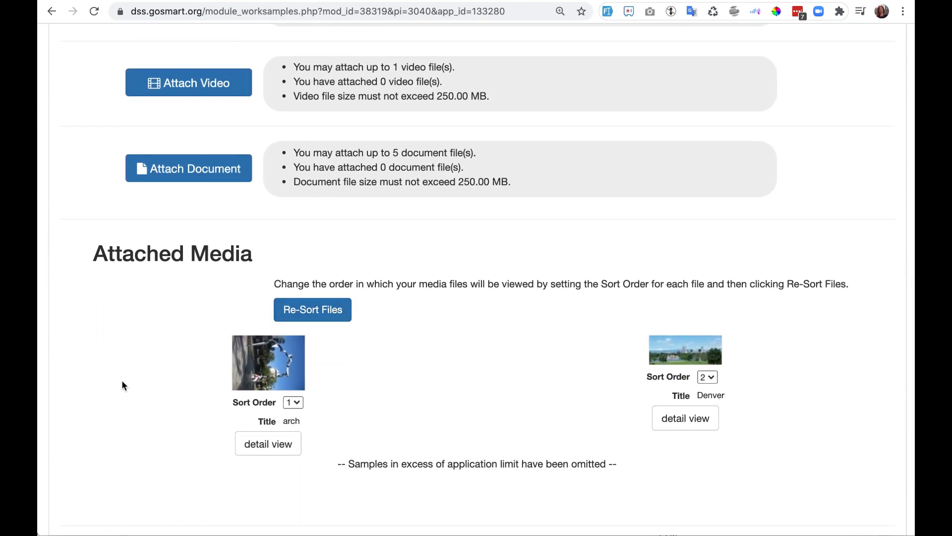
scroll(up, 3)
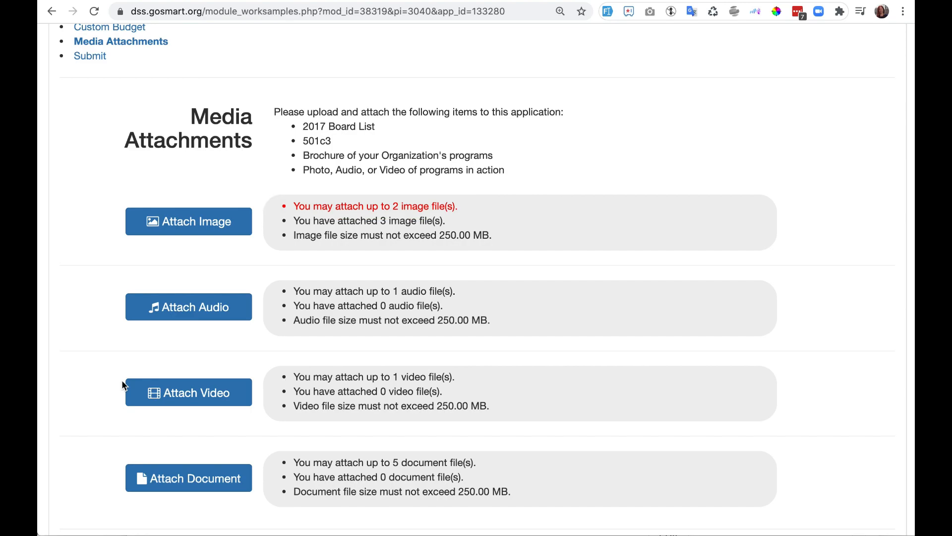
mouse_move(188, 221)
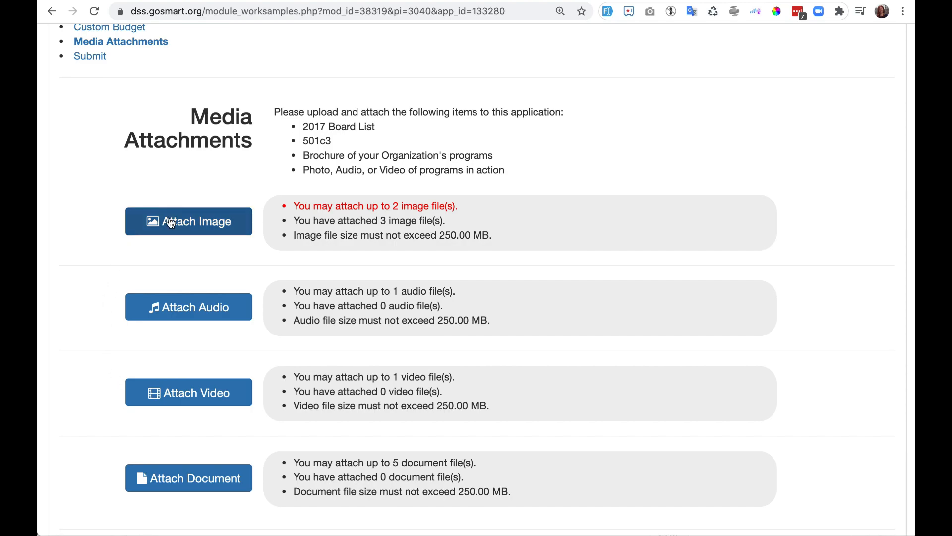
Step: Uncheck WINDMILLS IN HOLLAND in Attach Image, save, and view Attached Media
click(189, 221)
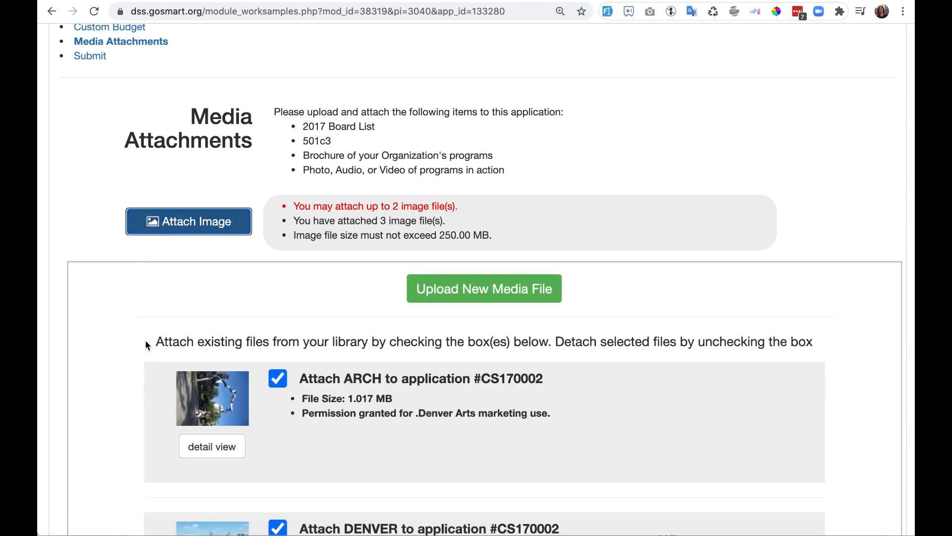
scroll(down, 3)
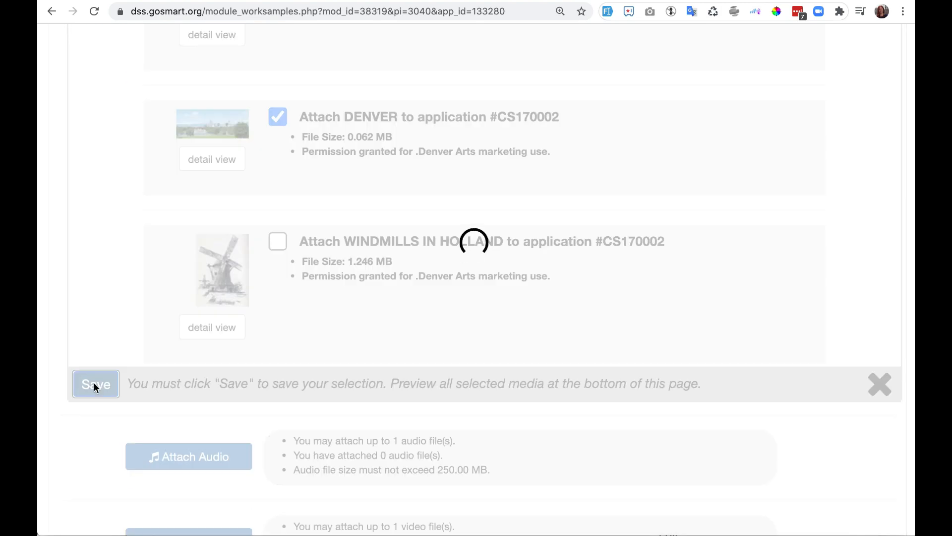
click(95, 383)
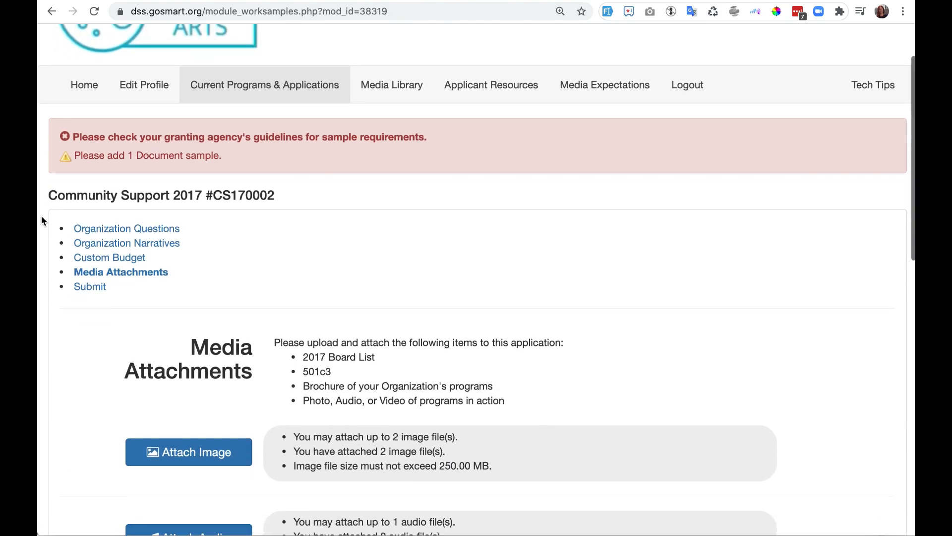
scroll(down, 3)
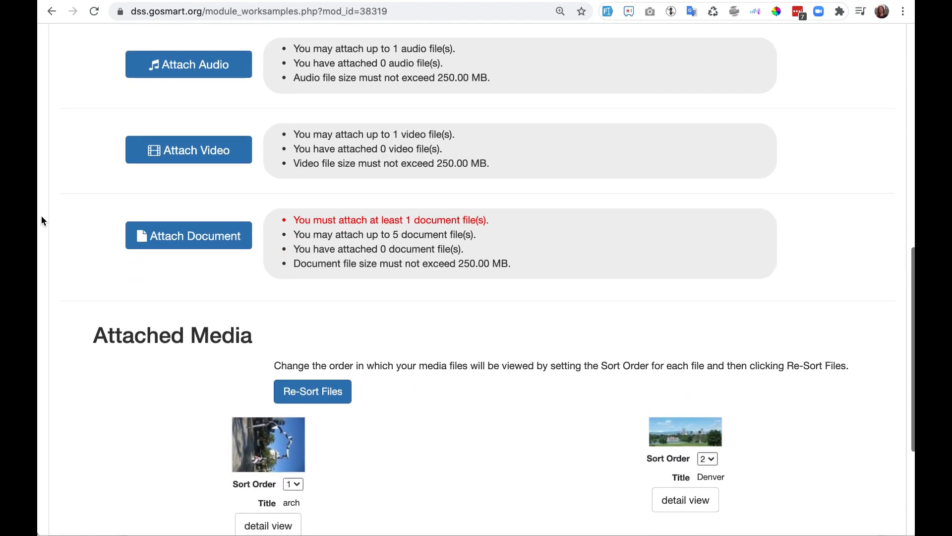